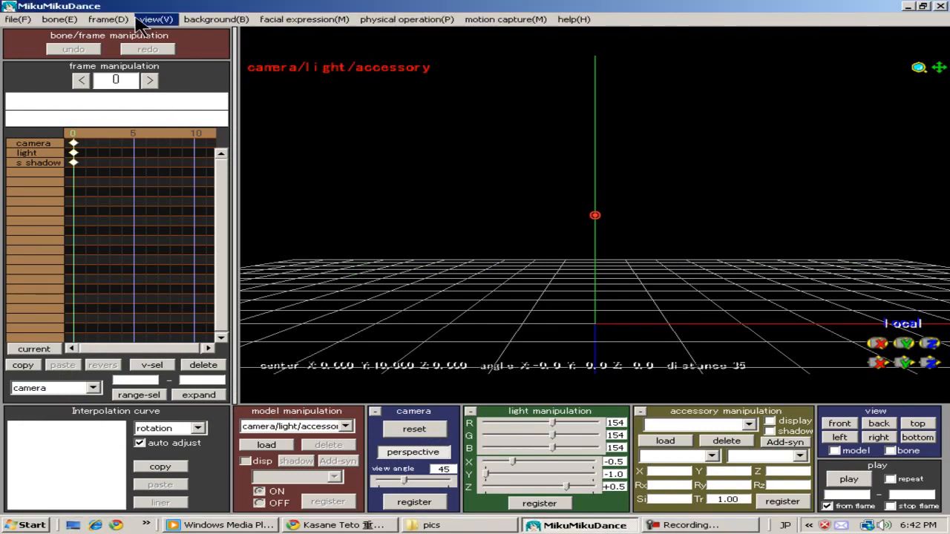
pyautogui.moveTo(368, 373)
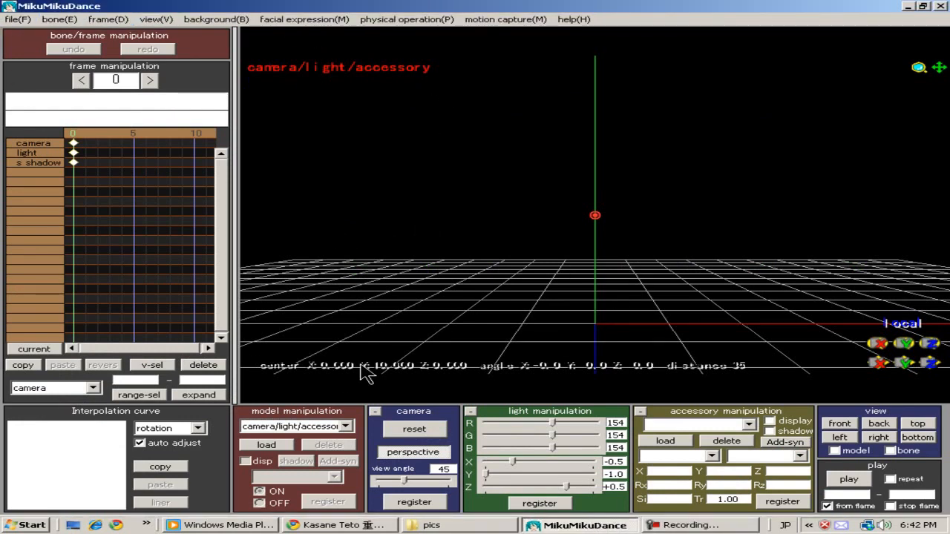
pyautogui.moveTo(286, 453)
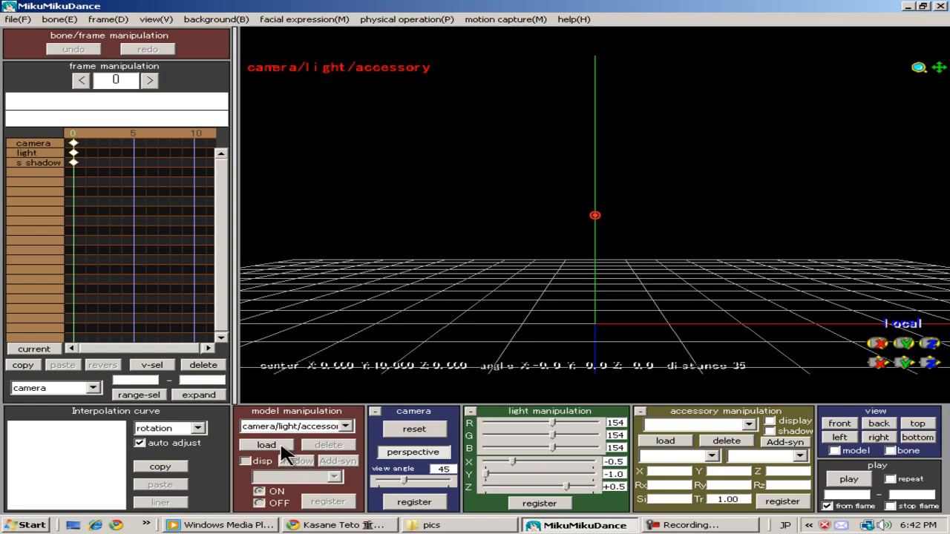
# Load the Miku Hatsune .pmd from the Default Models folder into the scene.
pyautogui.click(266, 444)
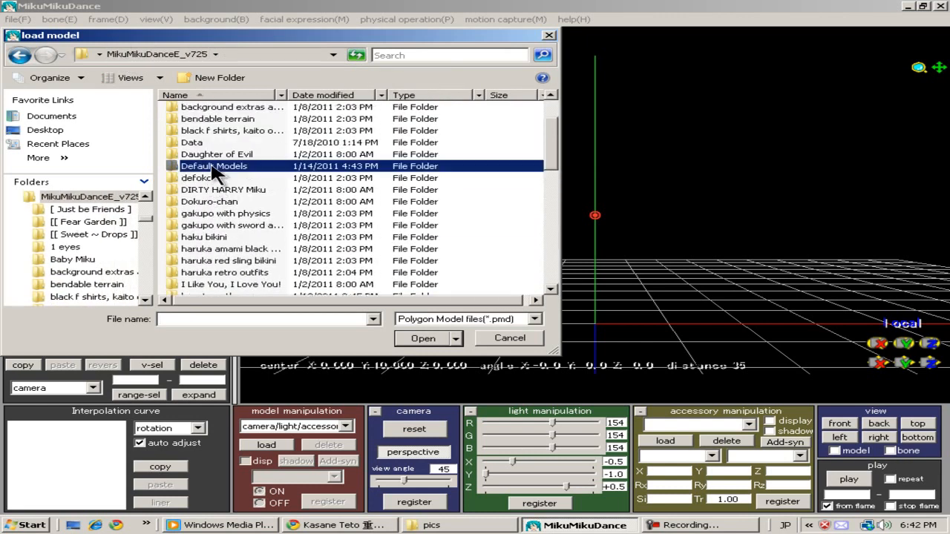
pyautogui.doubleClick(214, 165)
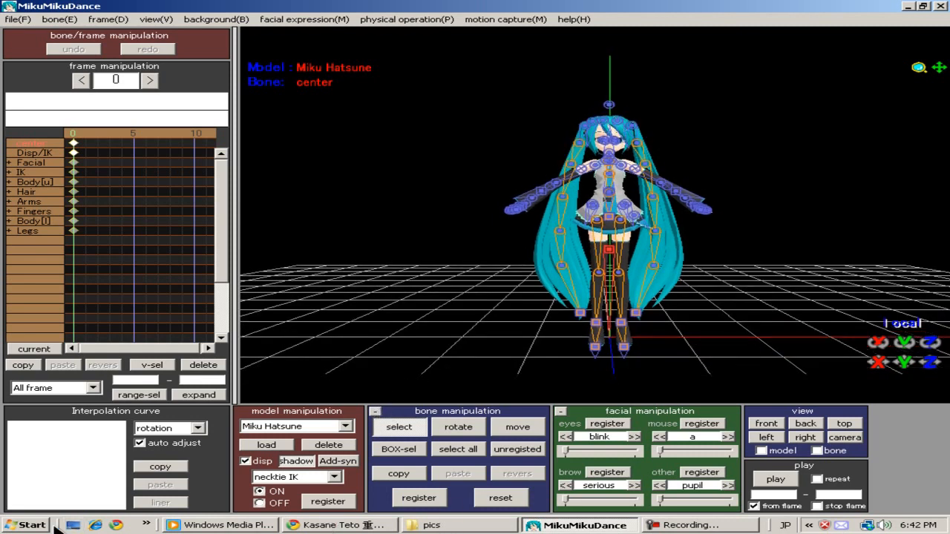
# Launch PmdSizeChanger.exe from MikuMikuDance Resource Files > UserFile > PmdSizeChanger.
pyautogui.click(30, 525)
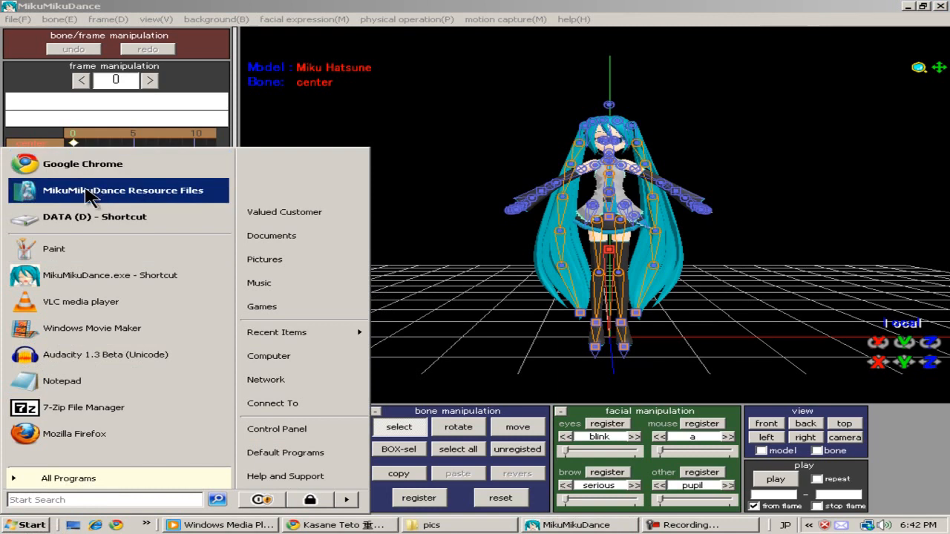
pyautogui.click(121, 190)
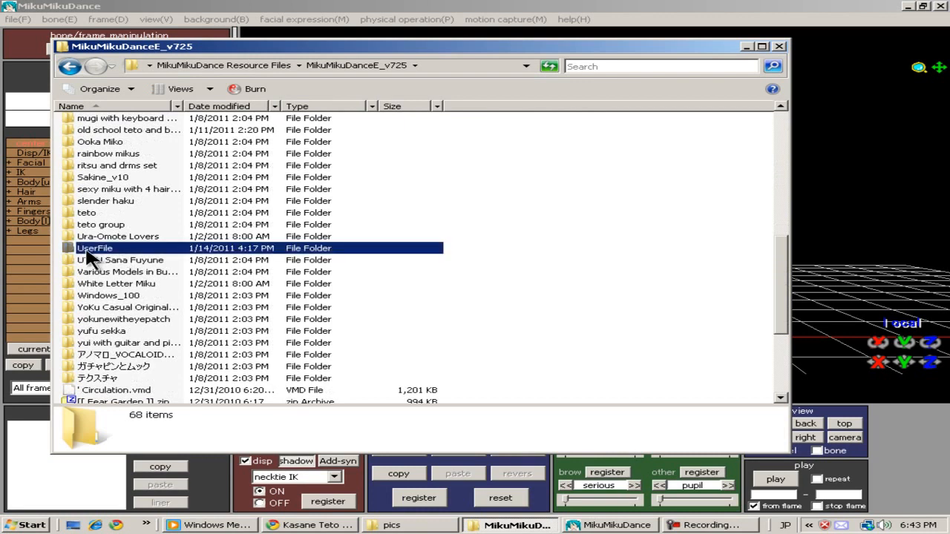
pyautogui.doubleClick(94, 247)
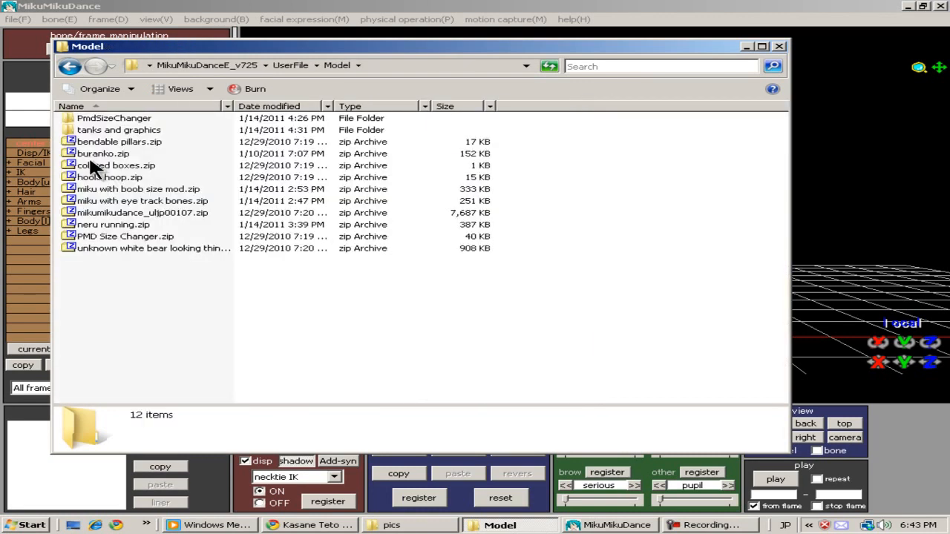
pyautogui.doubleClick(114, 118)
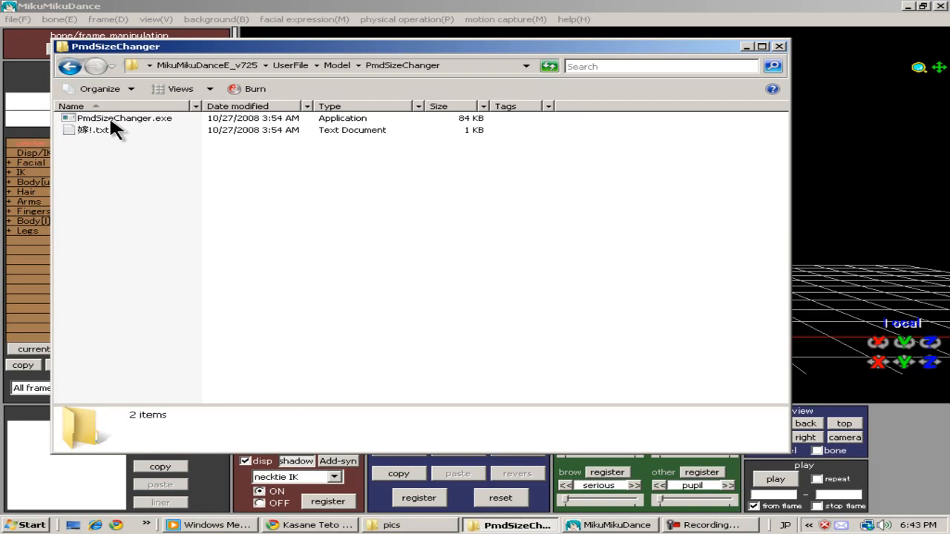
pyautogui.click(124, 118)
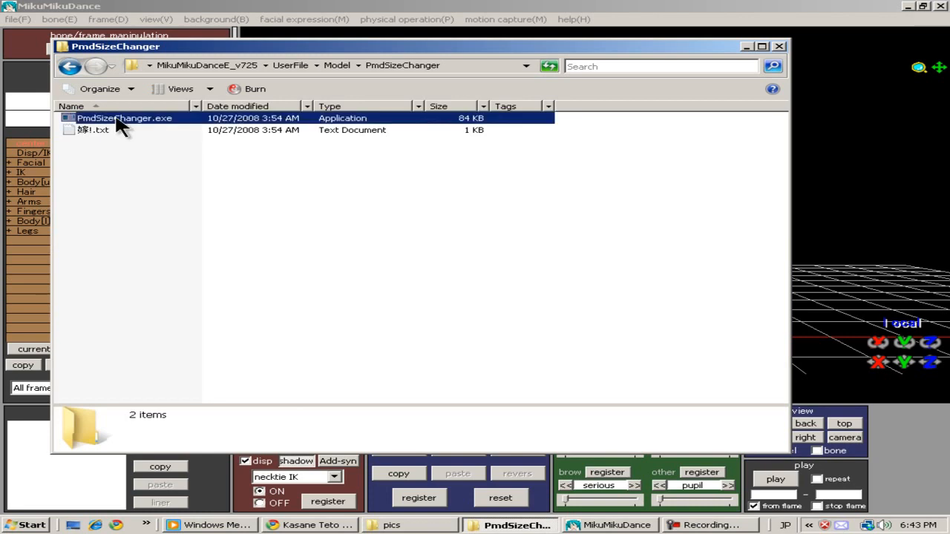
pyautogui.click(124, 118)
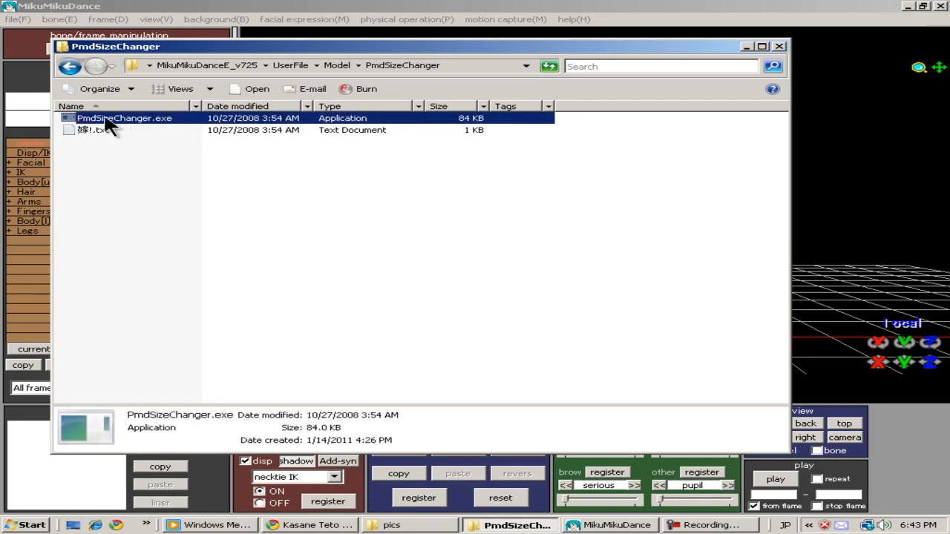
pyautogui.doubleClick(124, 118)
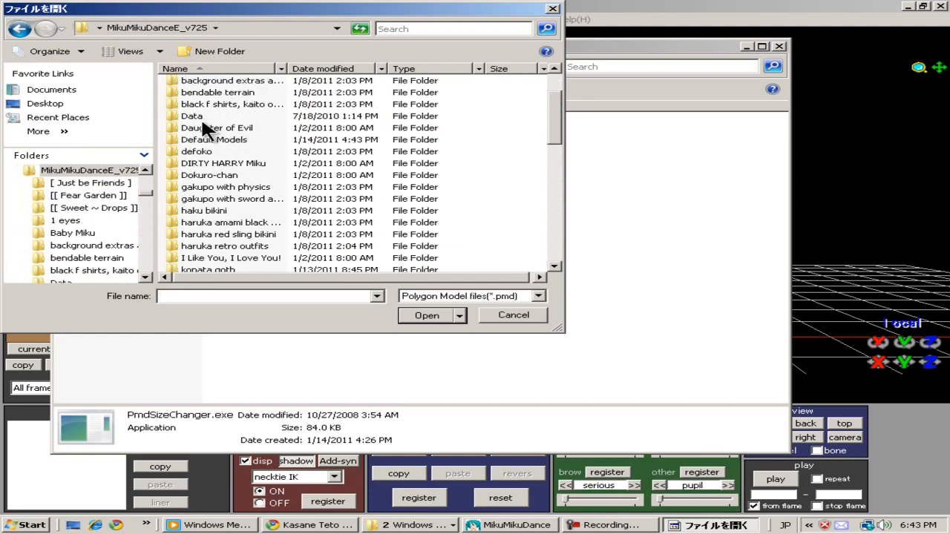
# Scale the Miku .pmd by size factor 2 and overwrite test.pmd with it.
pyautogui.doubleClick(216, 127)
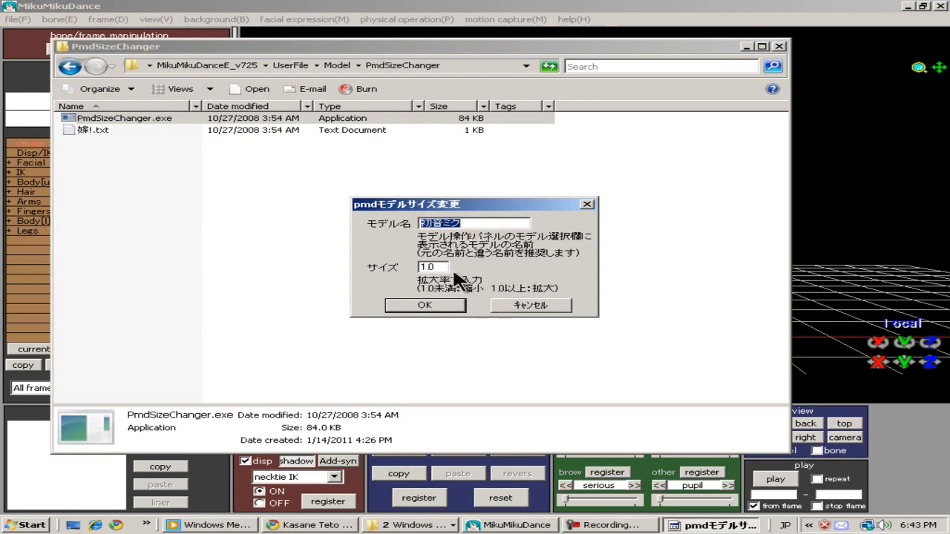
pyautogui.click(432, 267)
pyautogui.write('2')
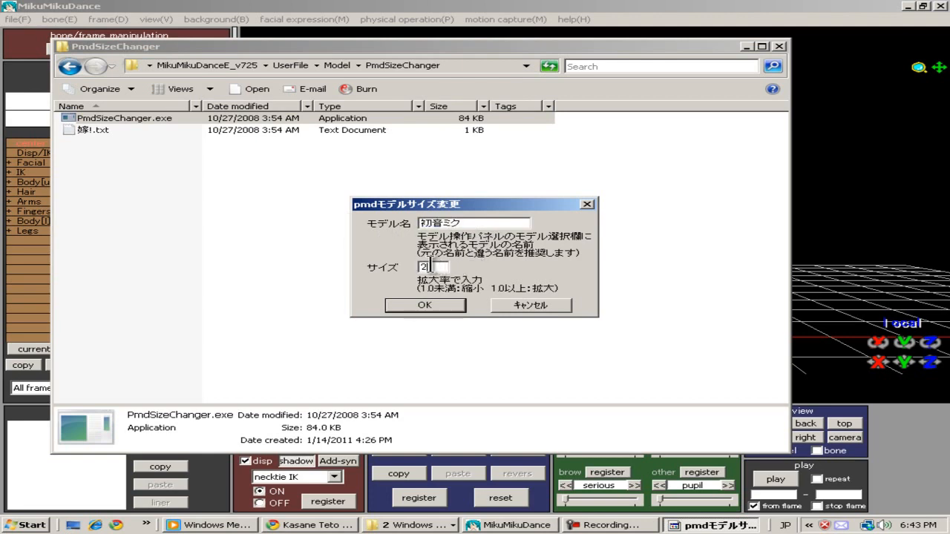
pyautogui.click(424, 305)
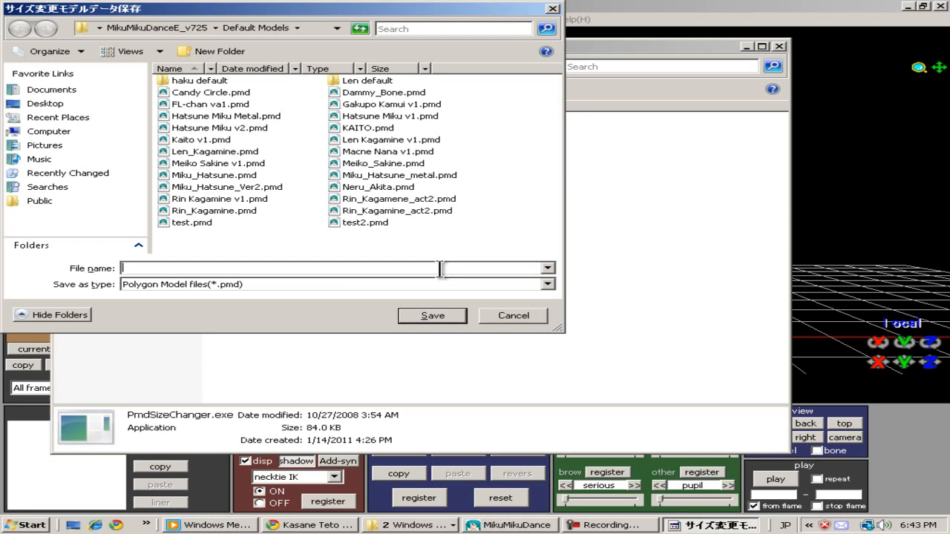
pyautogui.moveTo(210, 227)
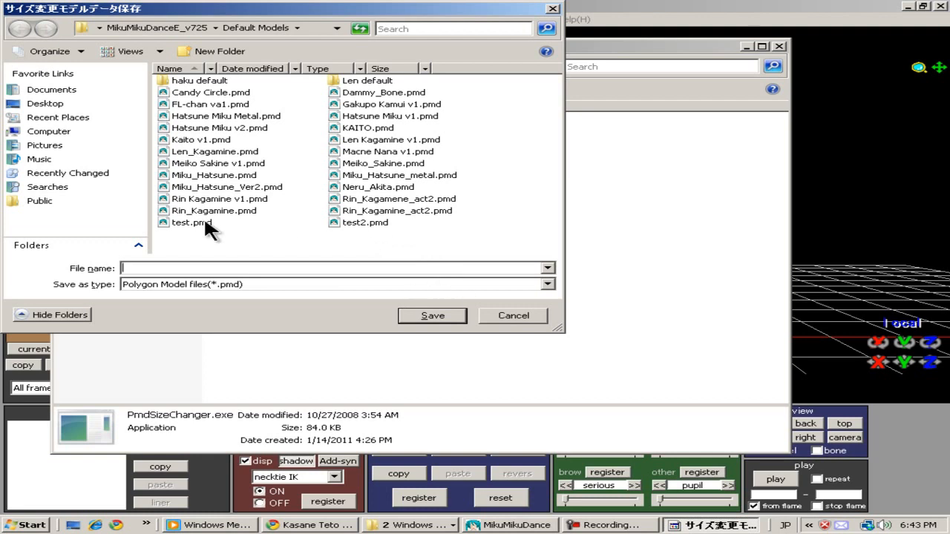
pyautogui.click(432, 316)
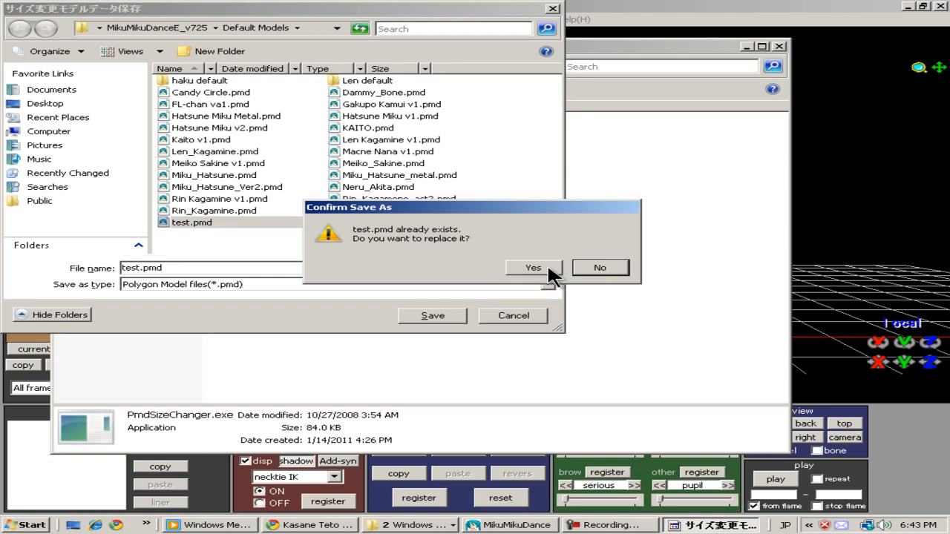
pyautogui.click(533, 268)
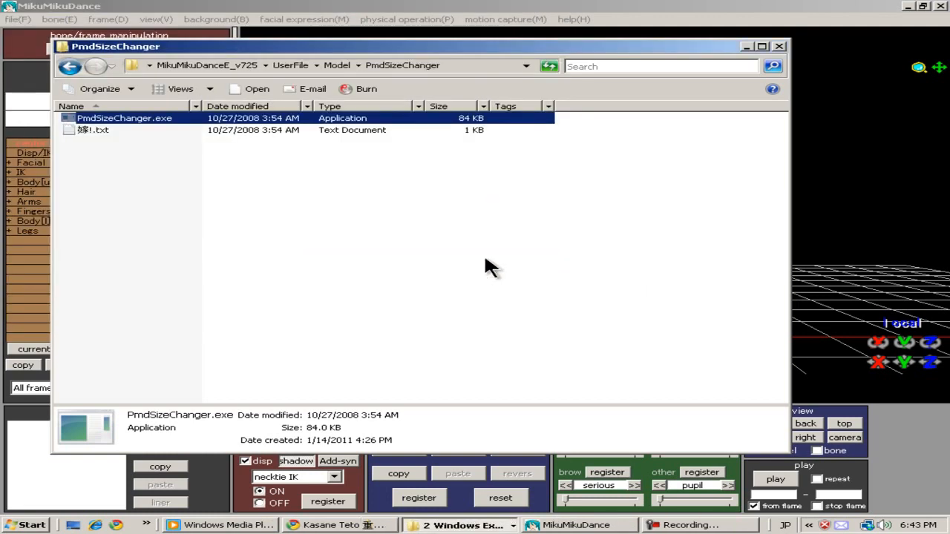
pyautogui.moveTo(353, 11)
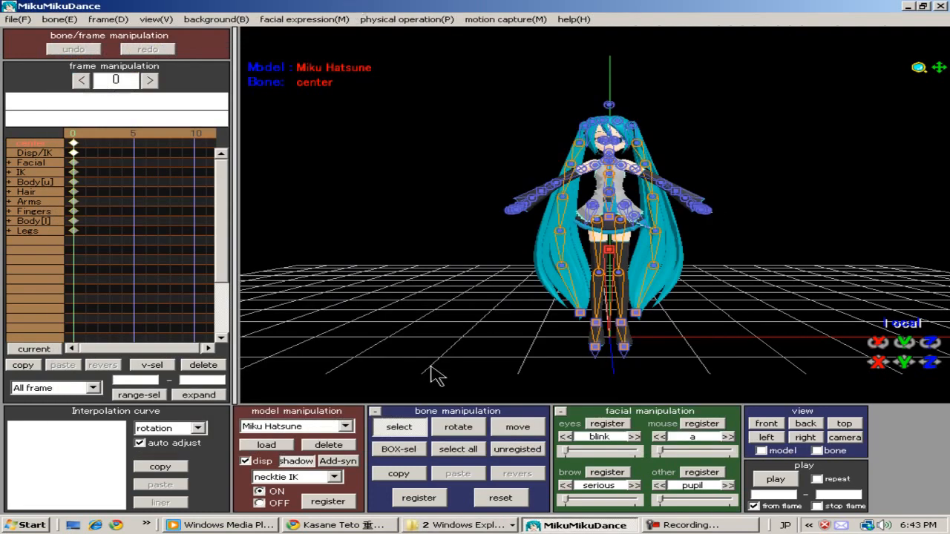
# Load test.pmd from Default Models and dismiss the missing English data warning.
pyautogui.click(266, 444)
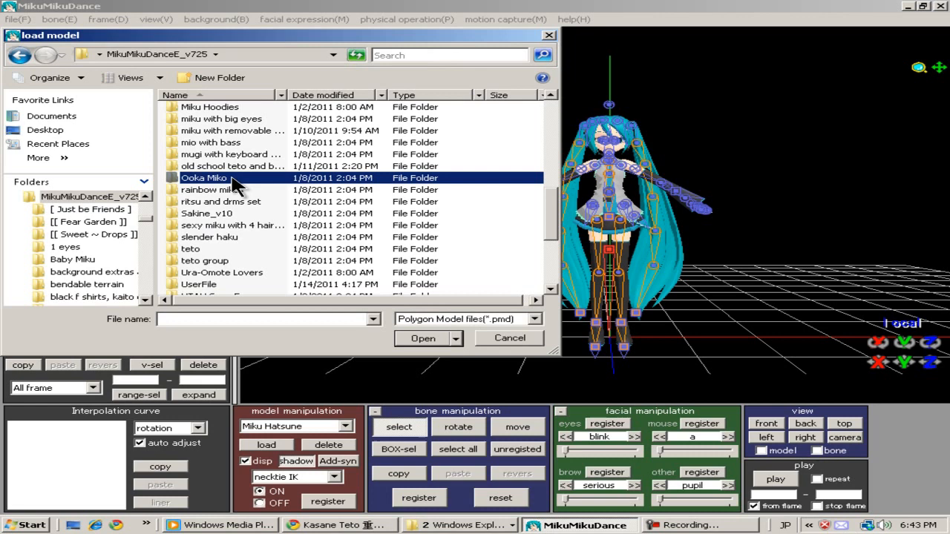
pyautogui.scroll(3)
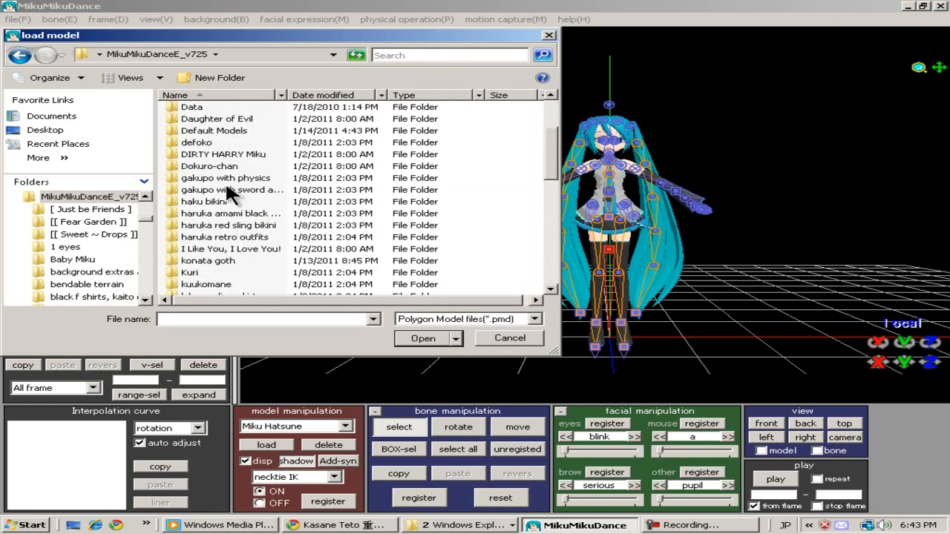
pyautogui.moveTo(208, 156)
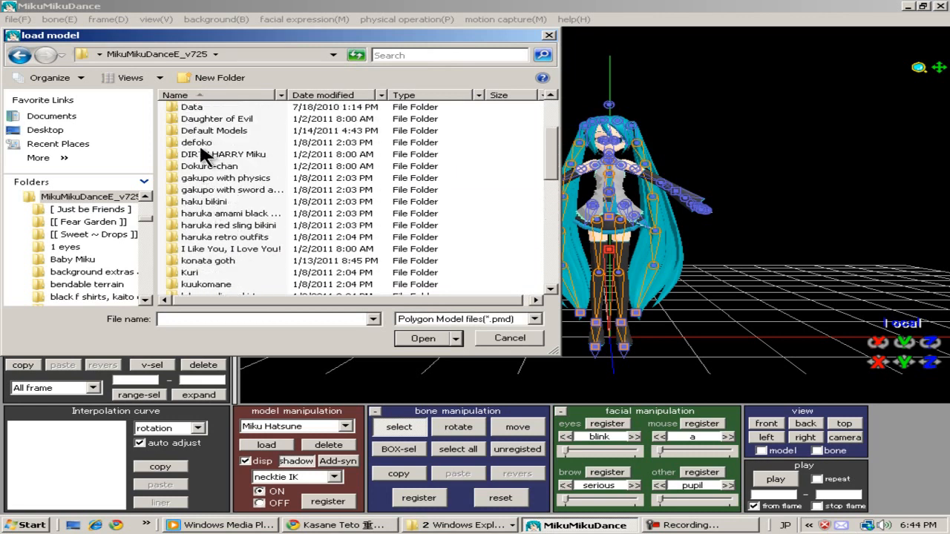
pyautogui.doubleClick(214, 129)
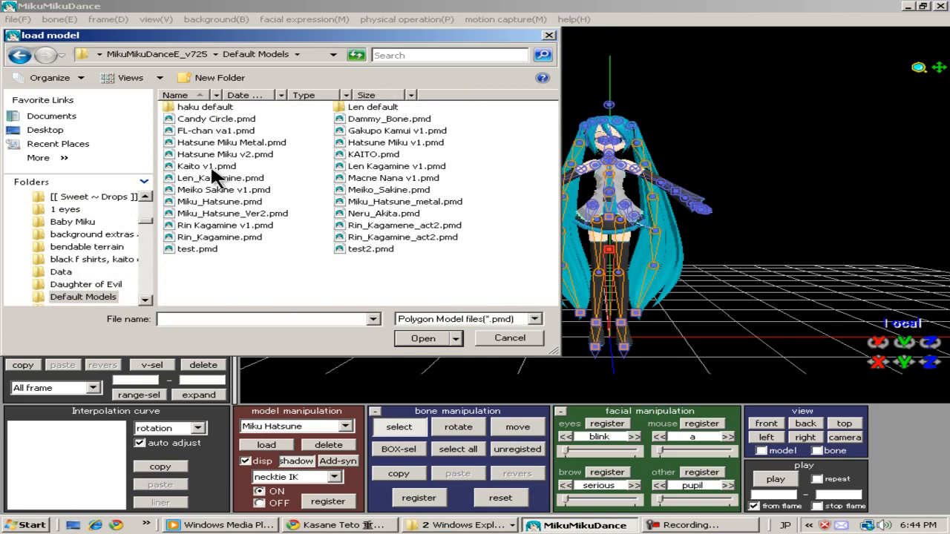
pyautogui.moveTo(207, 219)
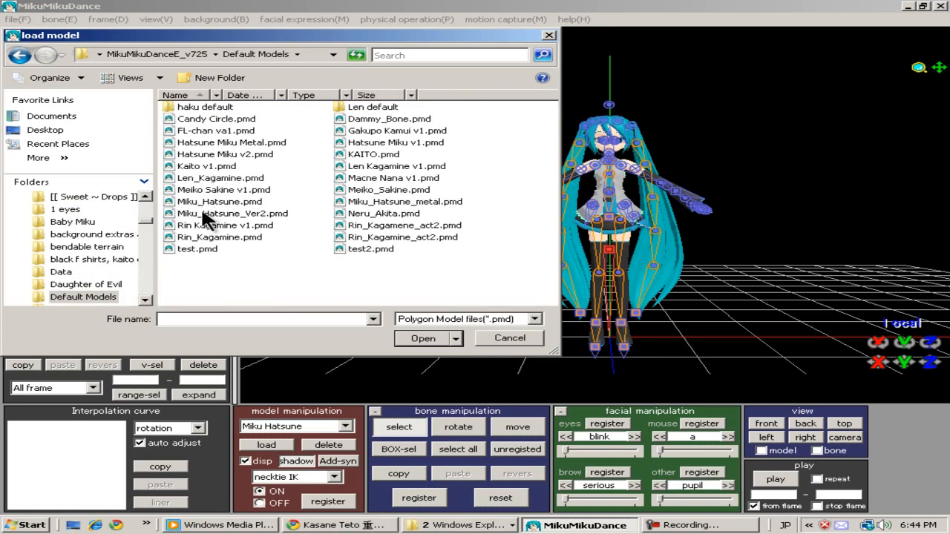
pyautogui.click(198, 248)
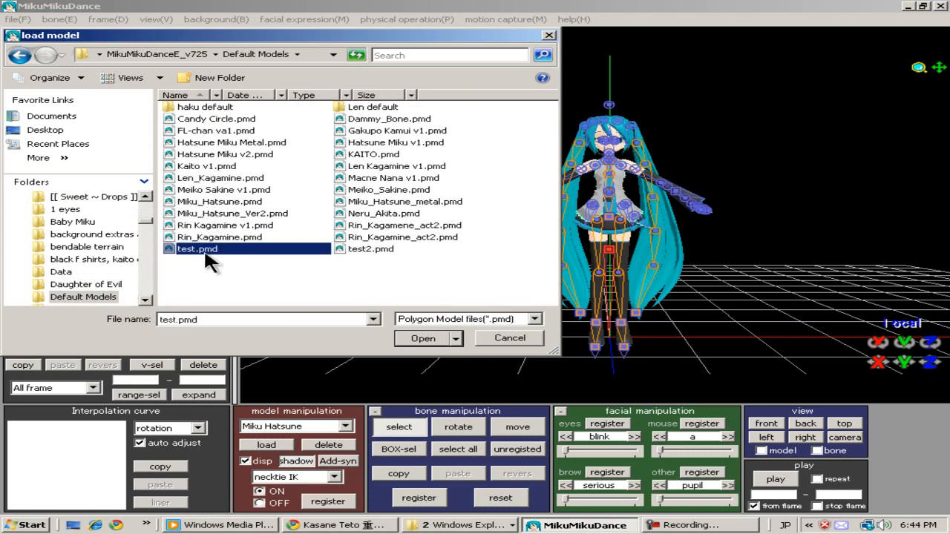
pyautogui.click(423, 338)
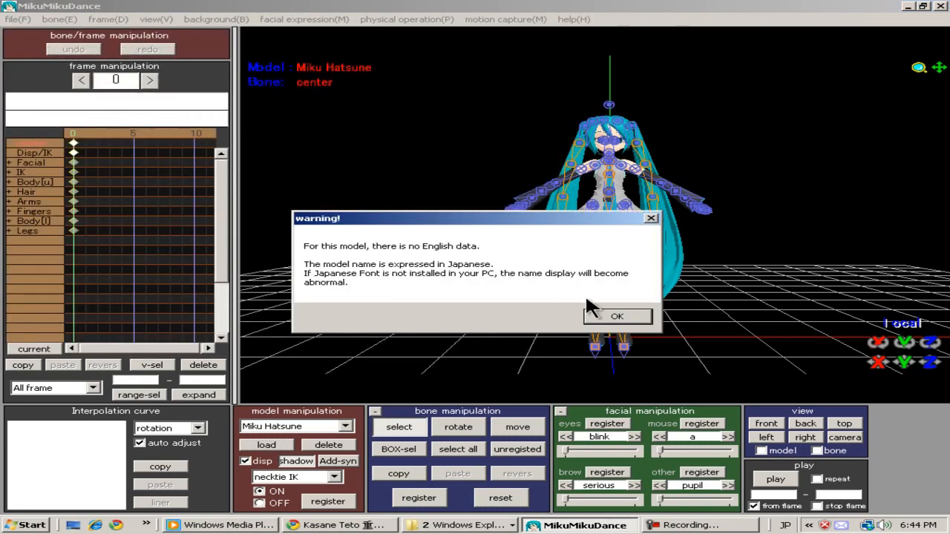
pyautogui.click(616, 315)
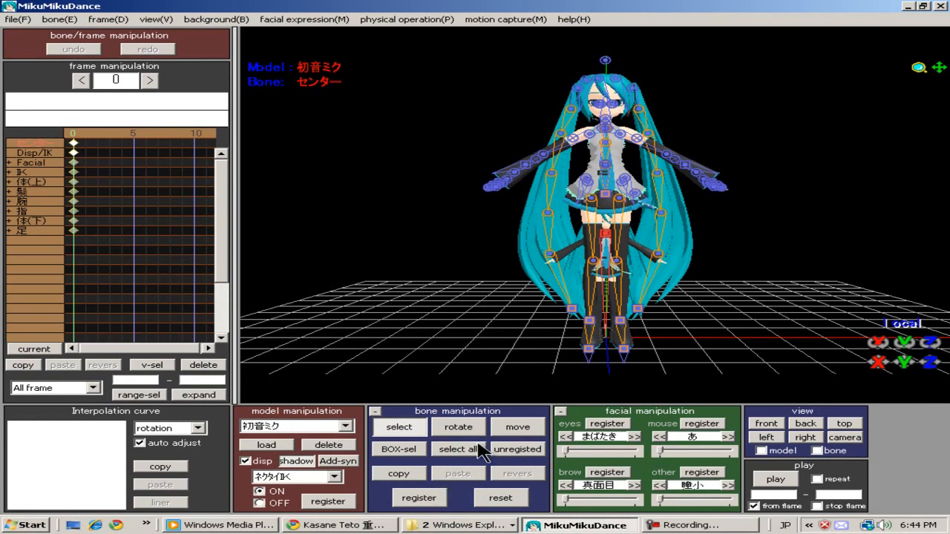
# Select all bones of the enlarged Miku, move it aside, and make Miku Hatsune active.
pyautogui.click(458, 449)
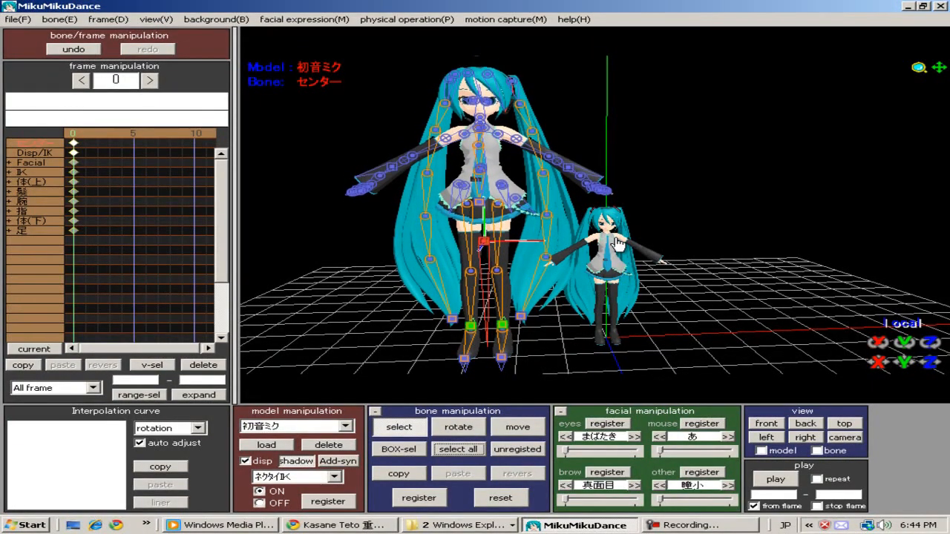
pyautogui.click(343, 425)
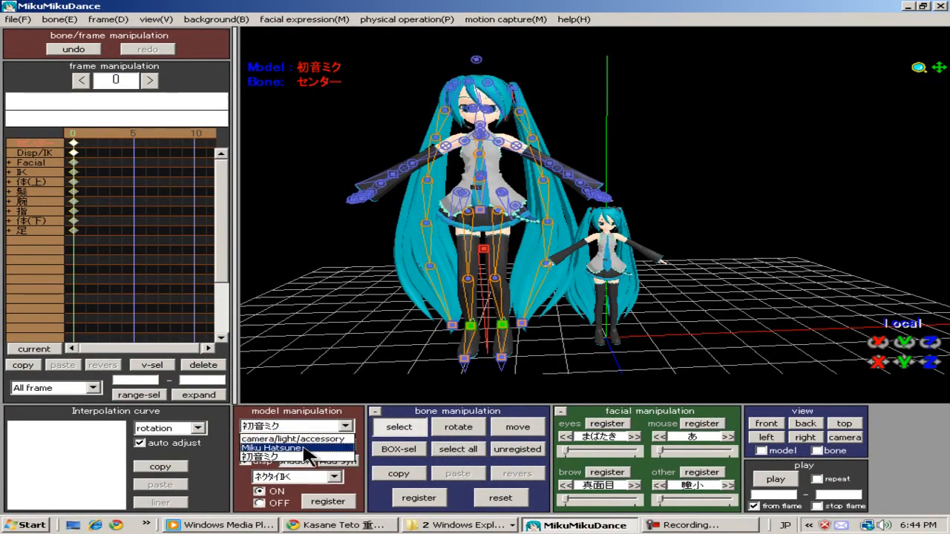
pyautogui.click(272, 447)
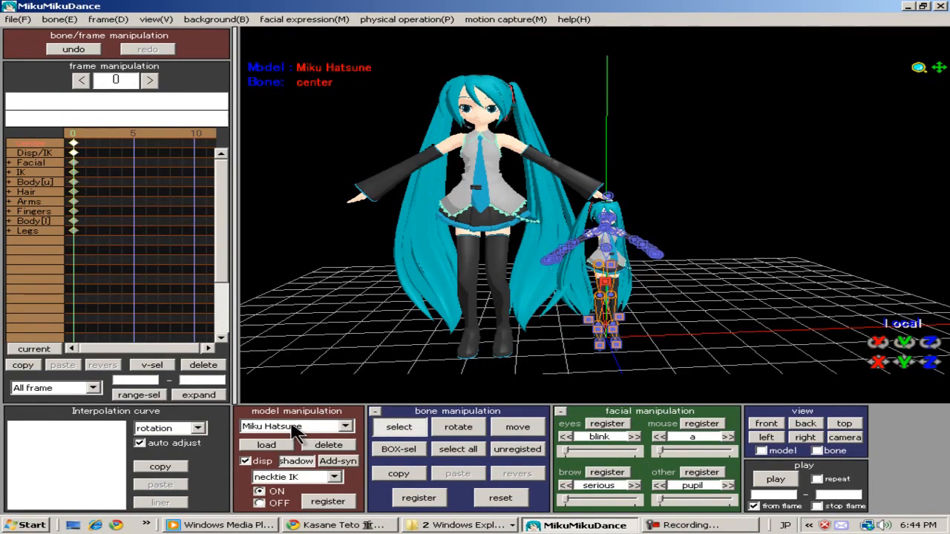
# Start a new scene with the 60式自走無反動砲B tank, then return to the PmdSizeChanger folder.
pyautogui.click(16, 19)
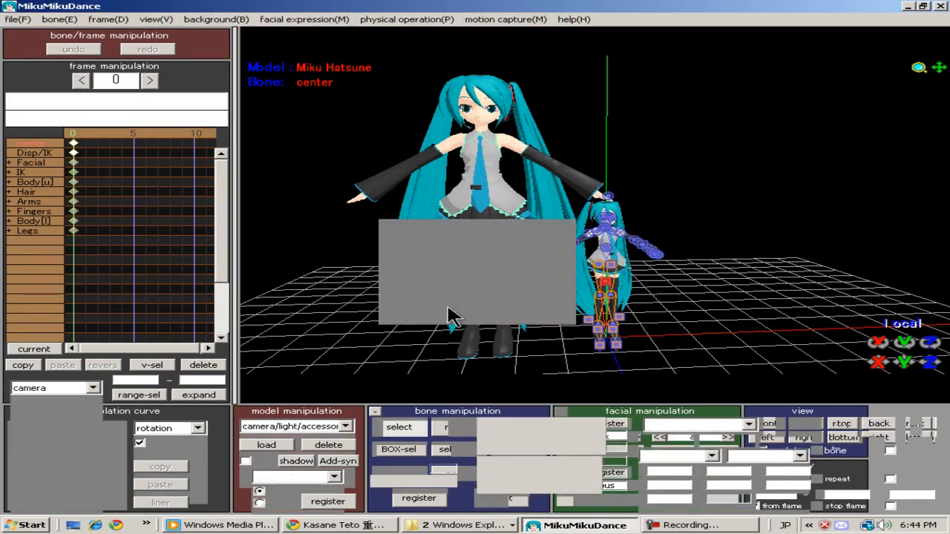
pyautogui.click(266, 445)
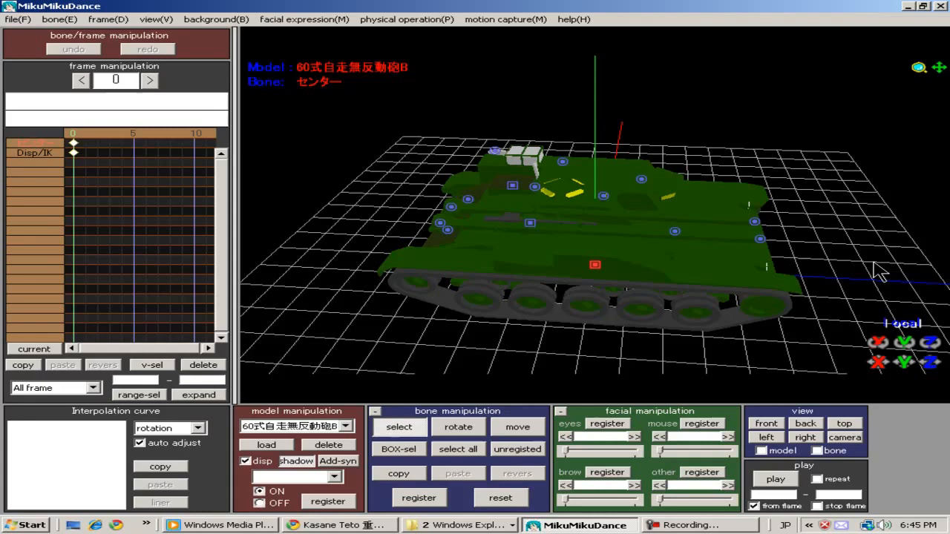
pyautogui.click(759, 238)
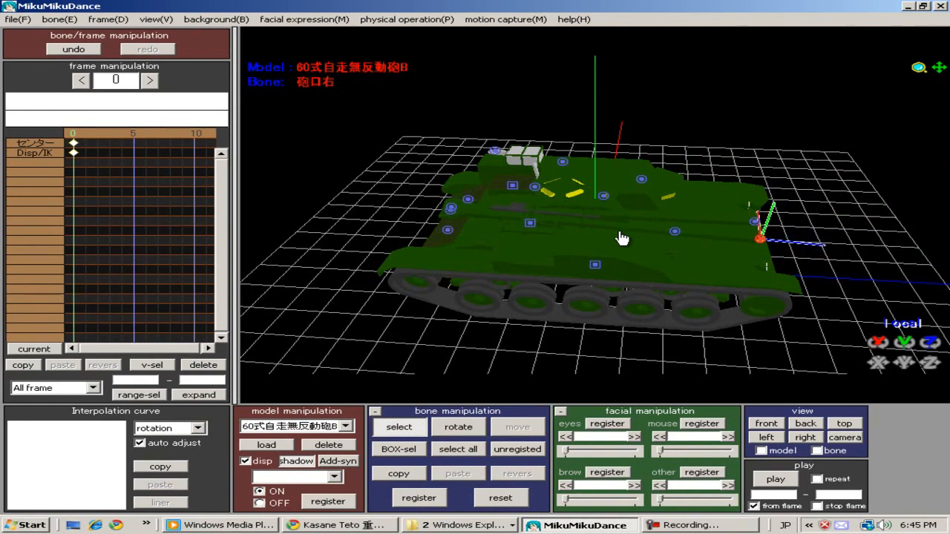
pyautogui.click(500, 497)
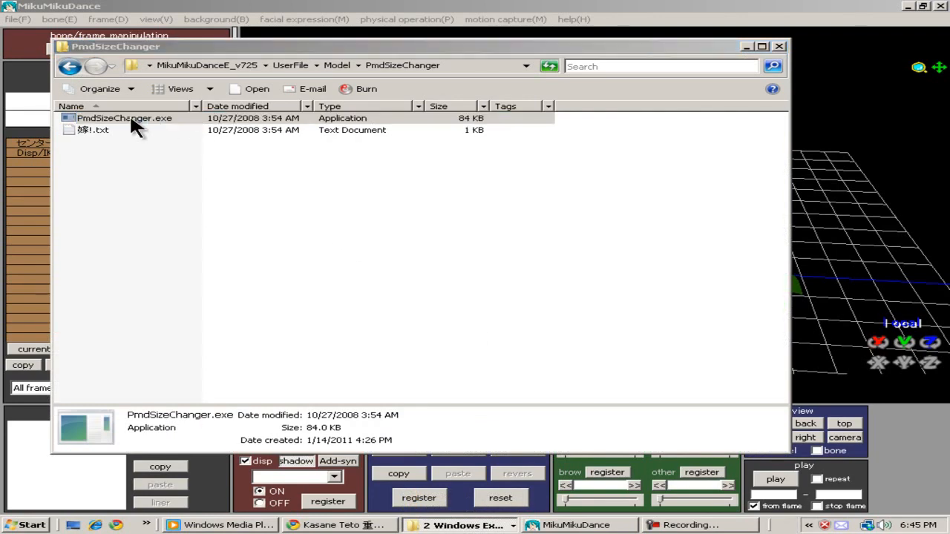
# Run PmdSizeChanger on the UserFile > Model tank .pmd with size factor 5.
pyautogui.doubleClick(125, 118)
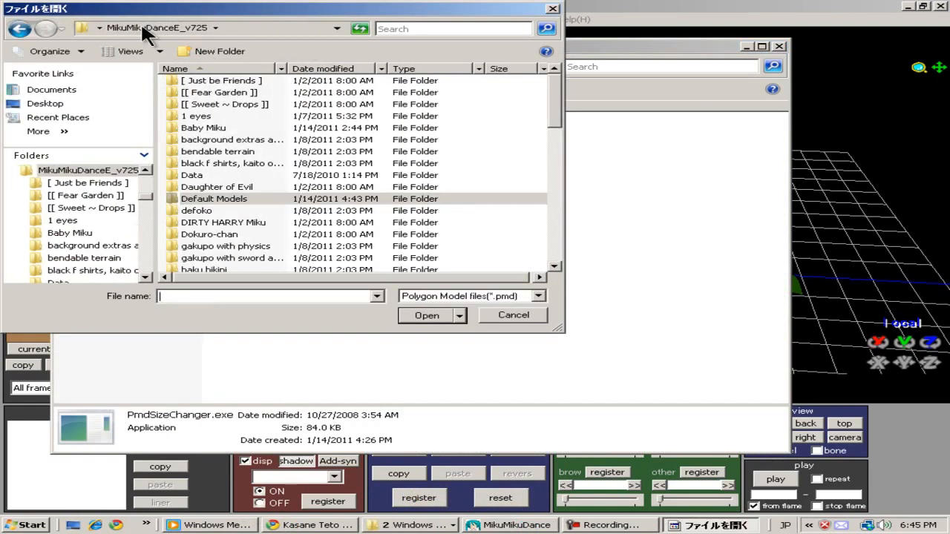
pyautogui.scroll(-3)
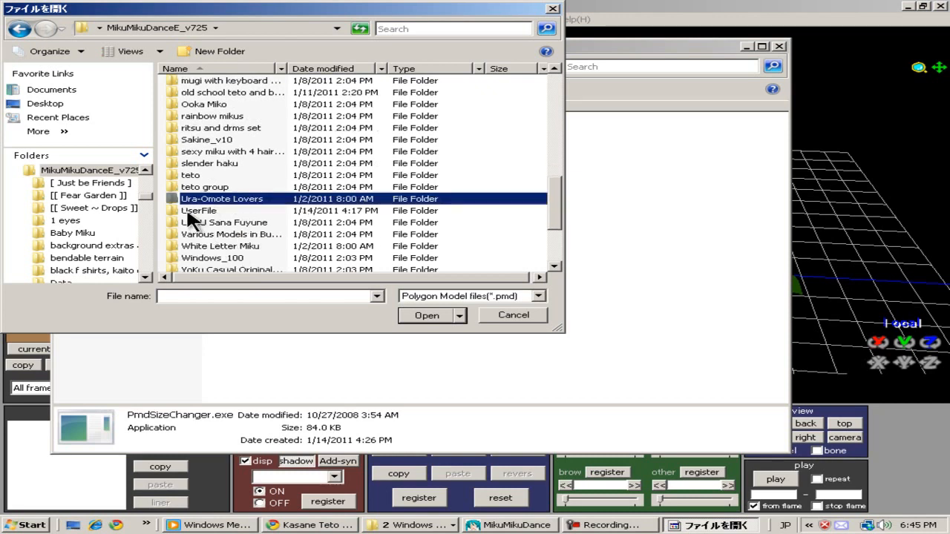
pyautogui.doubleClick(198, 210)
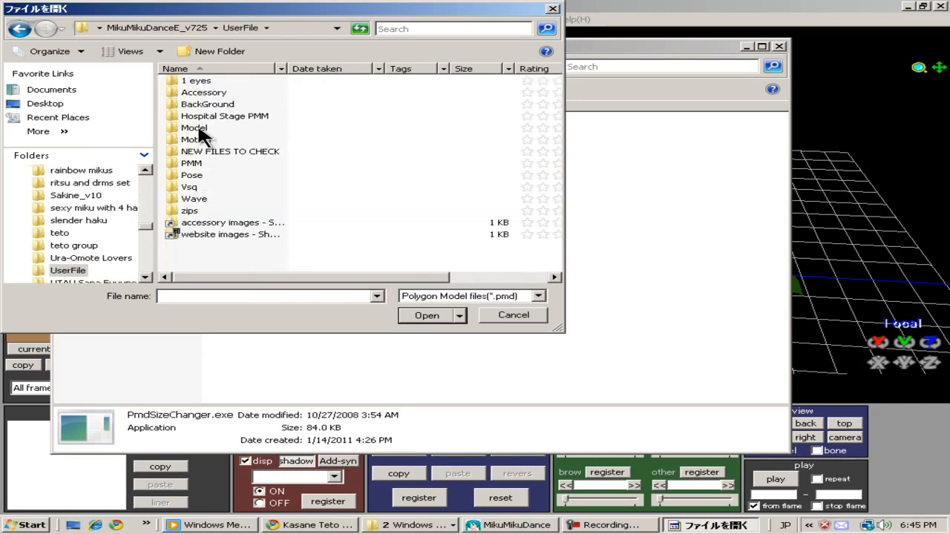
pyautogui.doubleClick(193, 128)
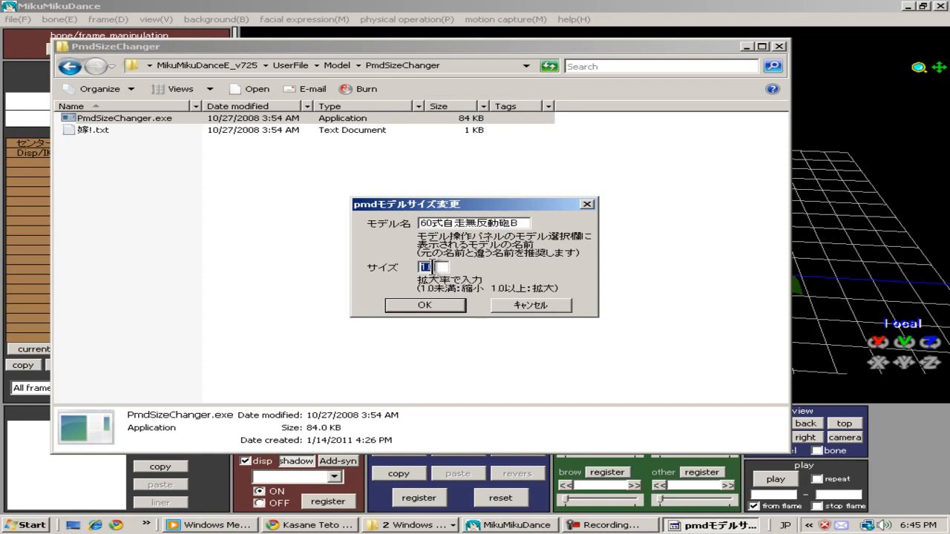
pyautogui.write('5')
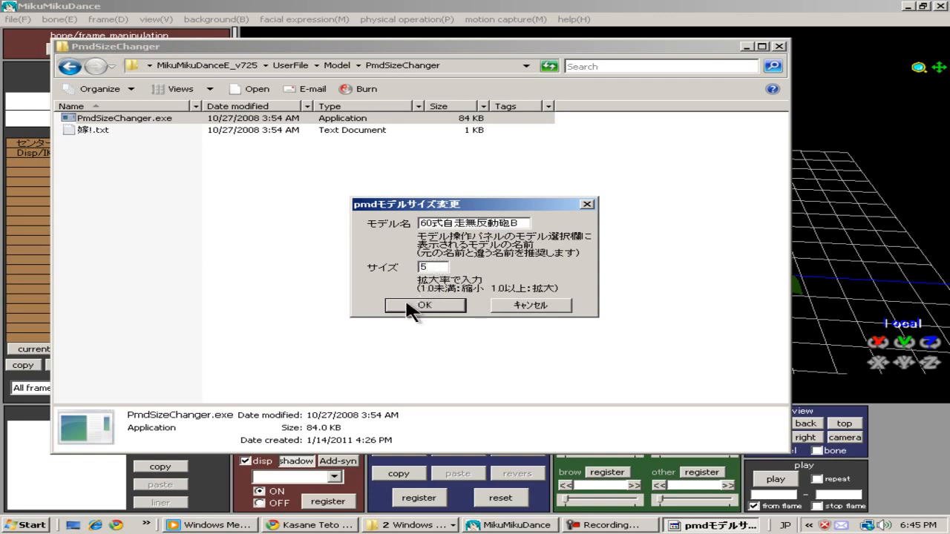
pyautogui.click(424, 305)
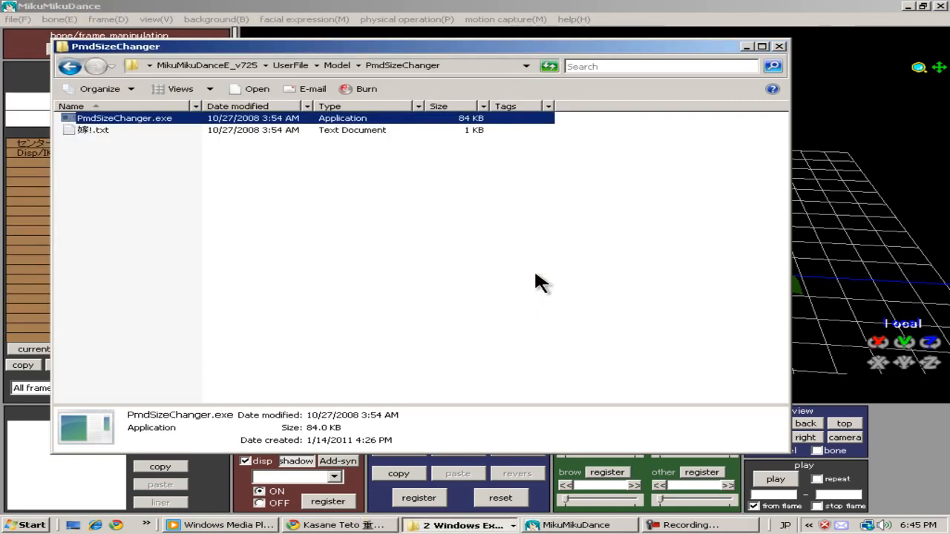
pyautogui.moveTo(923, 186)
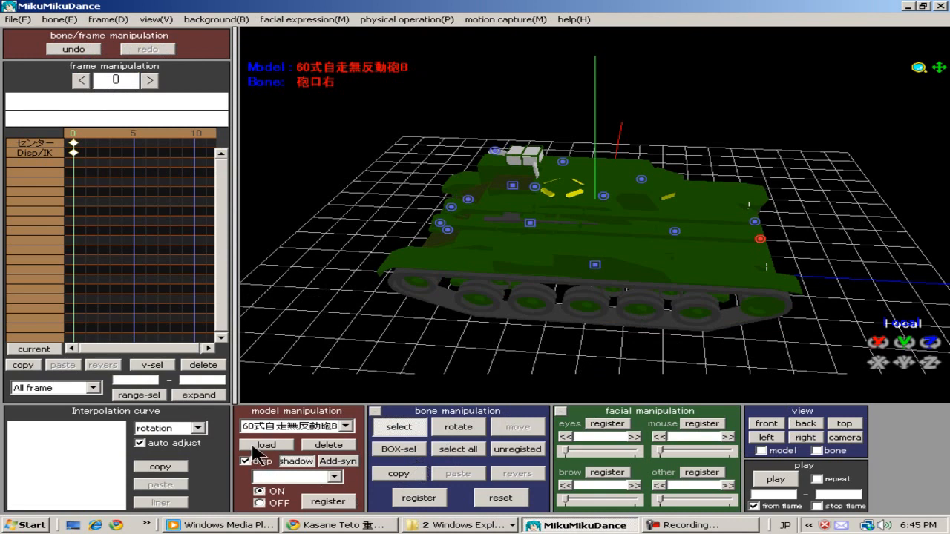
# Load the five-times tank, orbit to view it from above, then start a new scene.
pyautogui.click(265, 444)
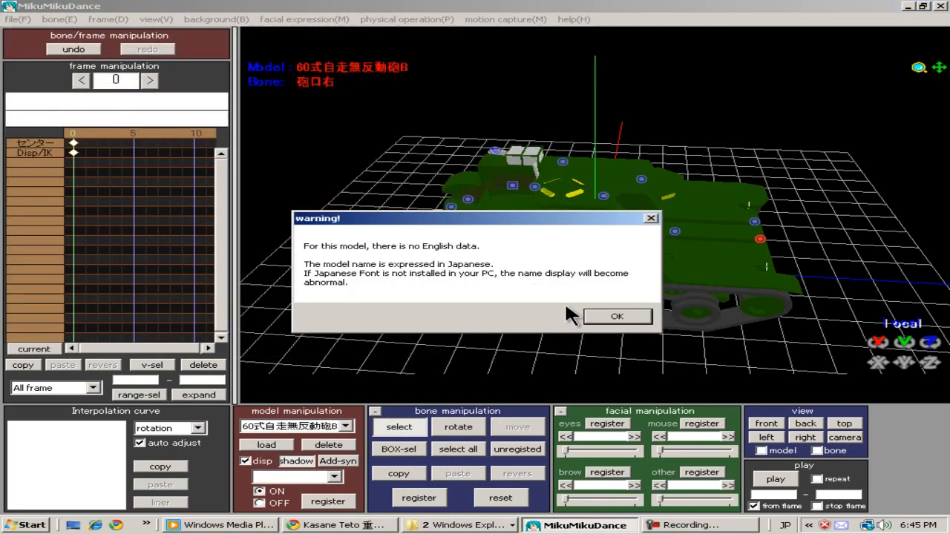
pyautogui.click(616, 316)
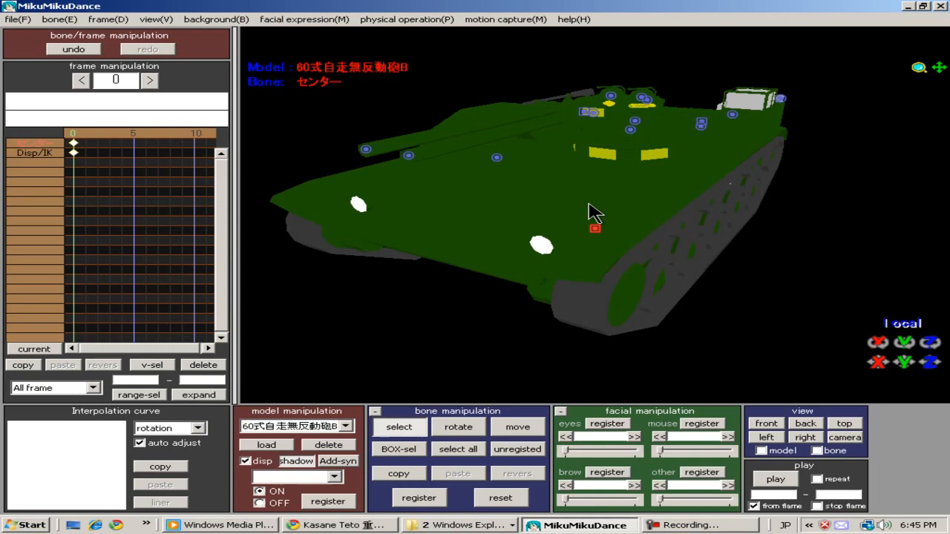
pyautogui.moveTo(593, 211); pyautogui.dragTo(426, 189)
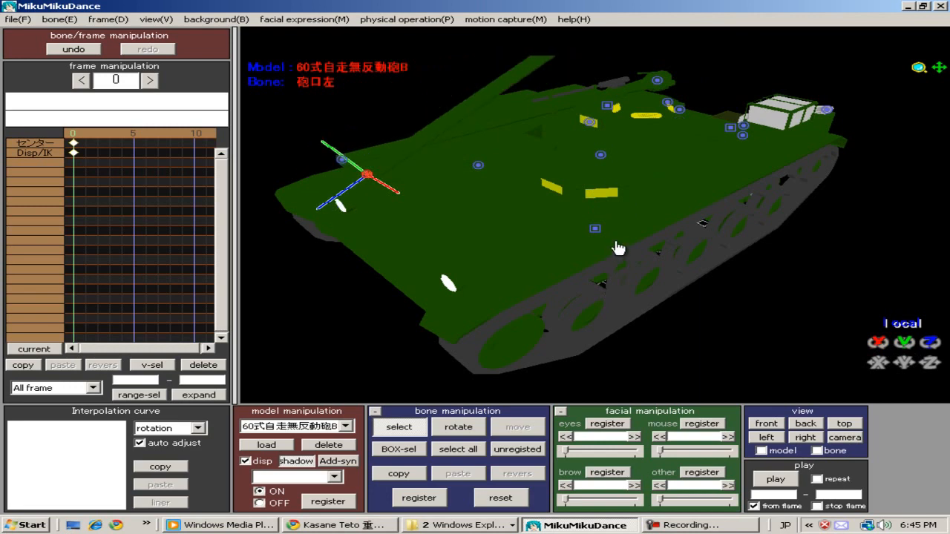
pyautogui.moveTo(620, 247); pyautogui.dragTo(541, 375)
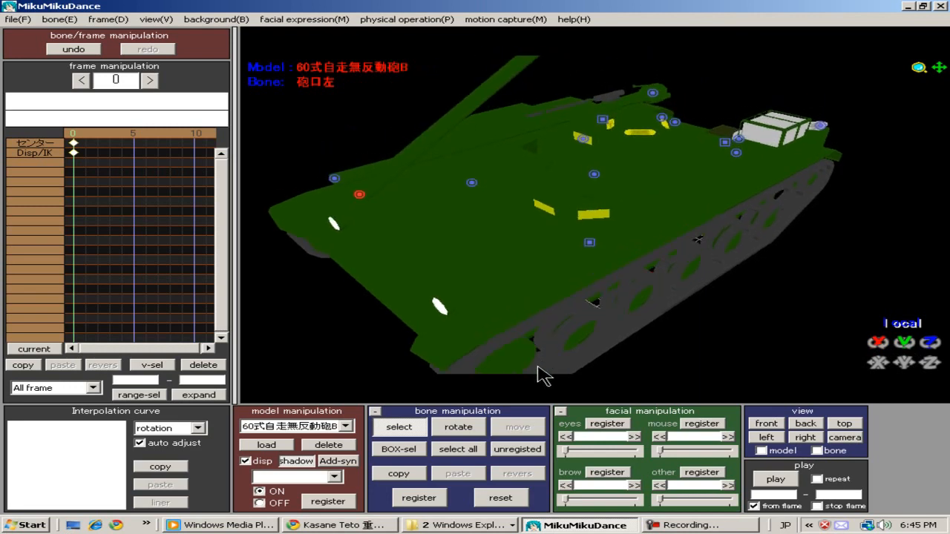
pyautogui.moveTo(541, 374); pyautogui.dragTo(682, 218)
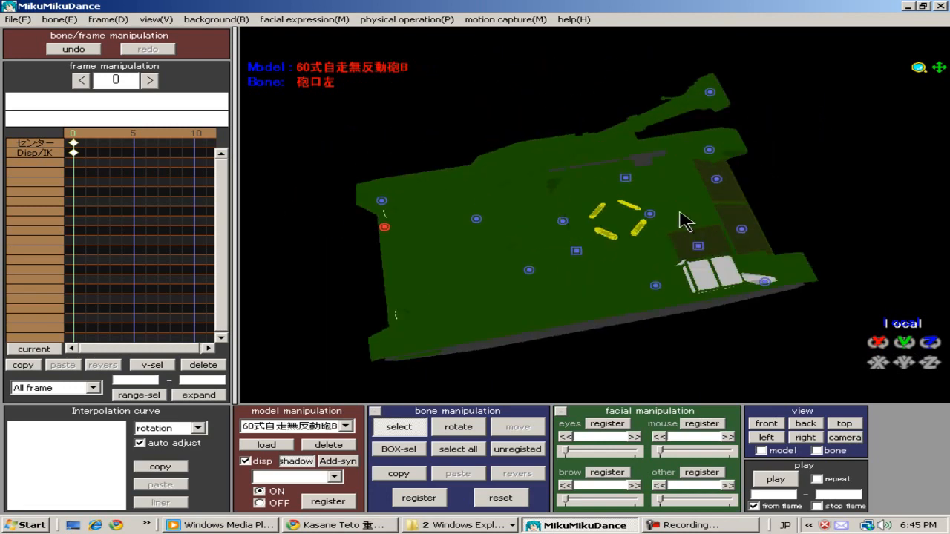
pyautogui.moveTo(683, 222); pyautogui.dragTo(762, 144)
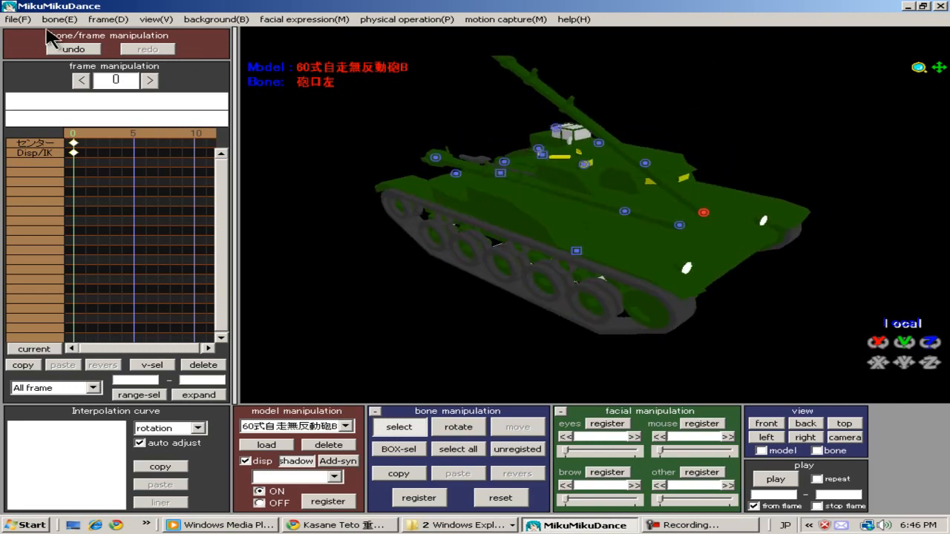
pyautogui.click(17, 19)
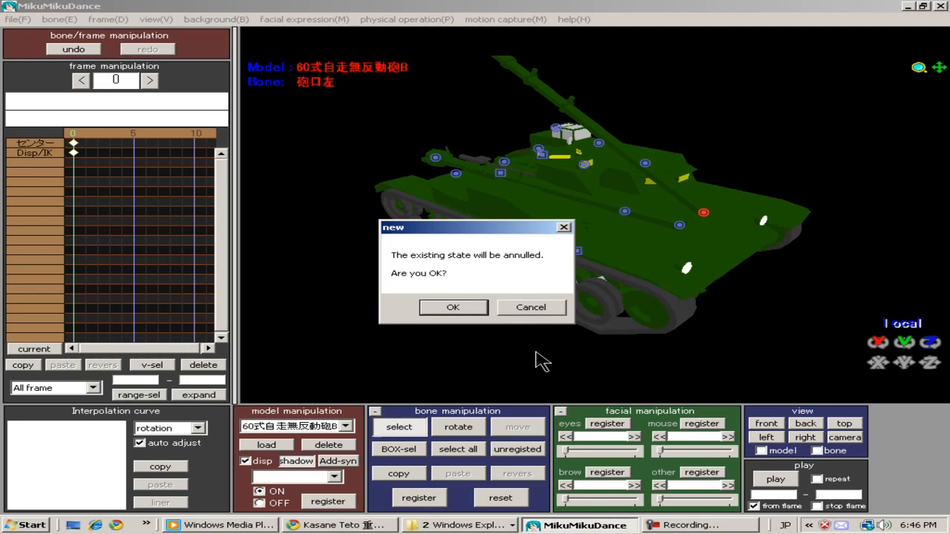